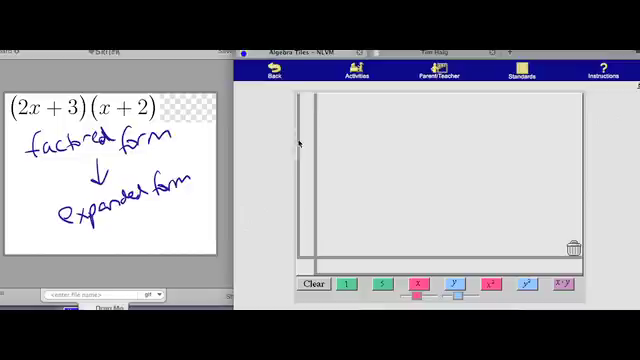
mouse_move(394, 258)
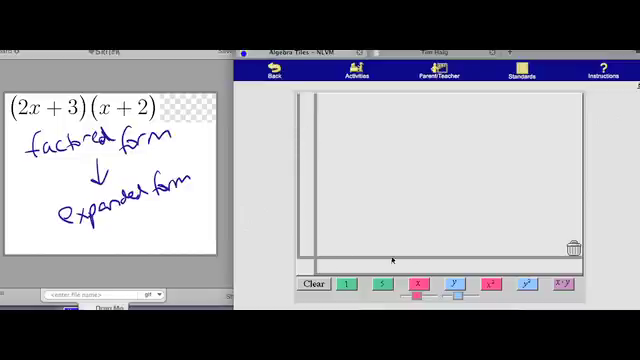
mouse_move(294, 120)
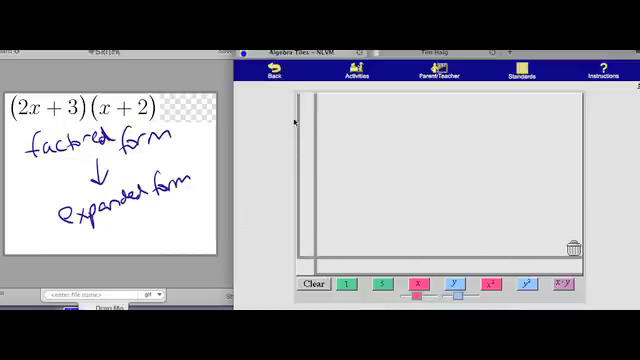
mouse_move(300, 172)
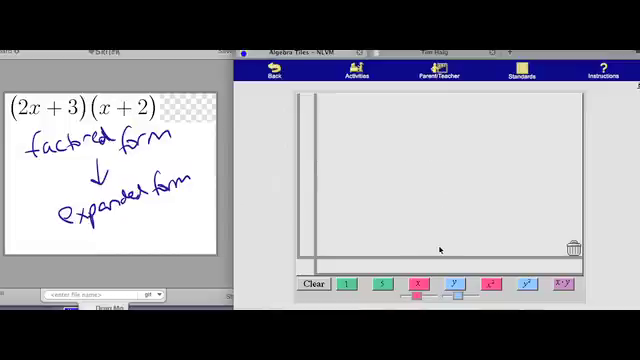
mouse_move(404, 180)
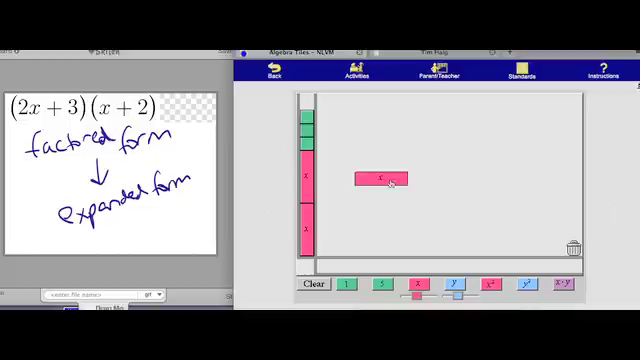
Move an x tile toward the product rectangle for (2x+3)(x+2).
left_click_drag(384, 180, 350, 262)
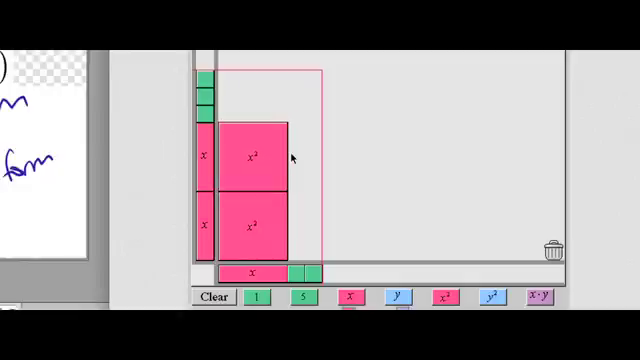
mouse_move(256, 118)
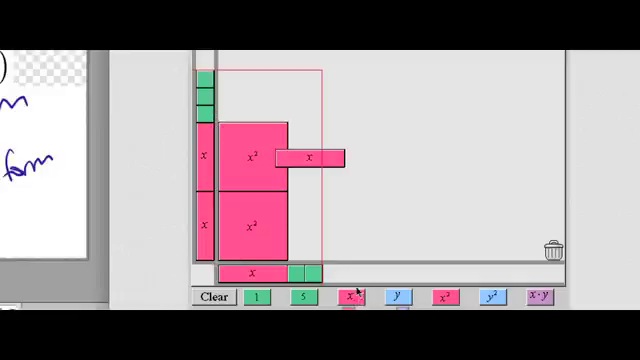
Set an x tile along the top of the rectangle above the two x² tiles.
left_click_drag(316, 156, 310, 104)
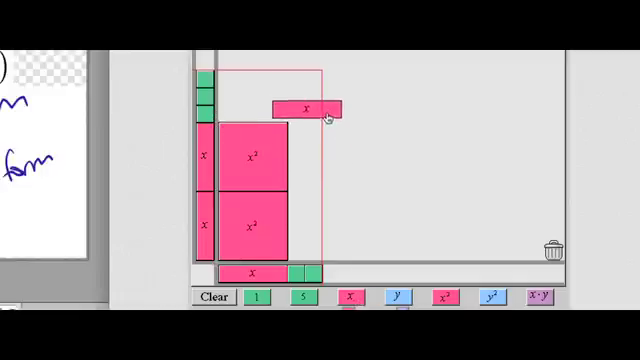
left_click_drag(308, 104, 256, 108)
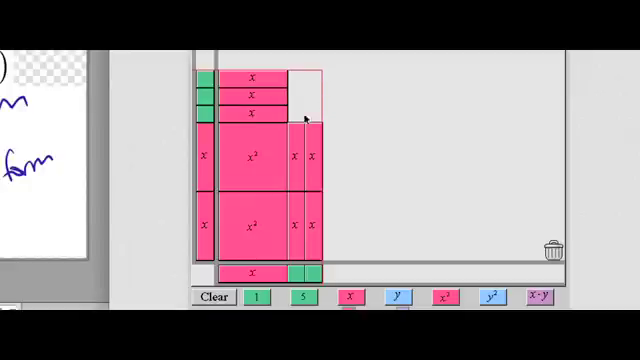
mouse_move(290, 124)
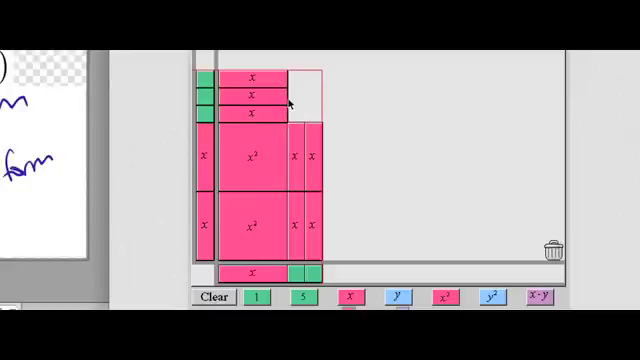
mouse_move(400, 210)
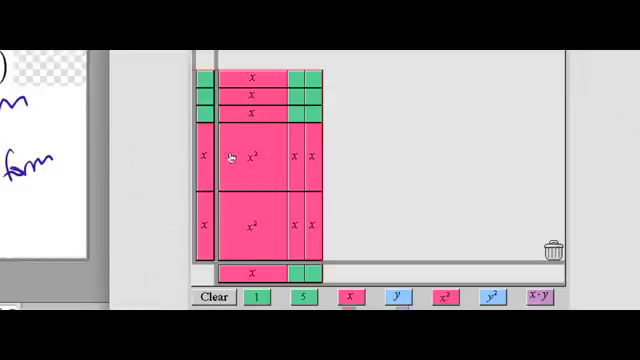
mouse_move(264, 136)
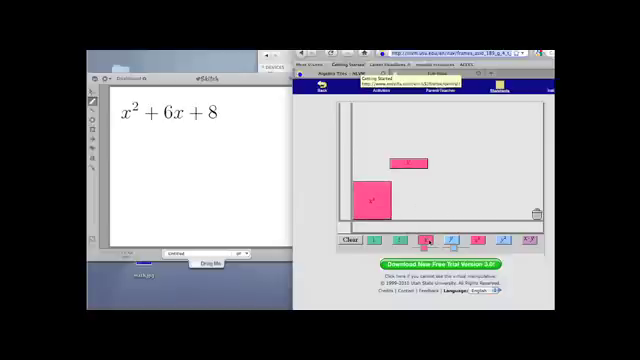
Bring another x tile from the strip onto the board beside the x² tile.
left_click_drag(408, 162, 416, 164)
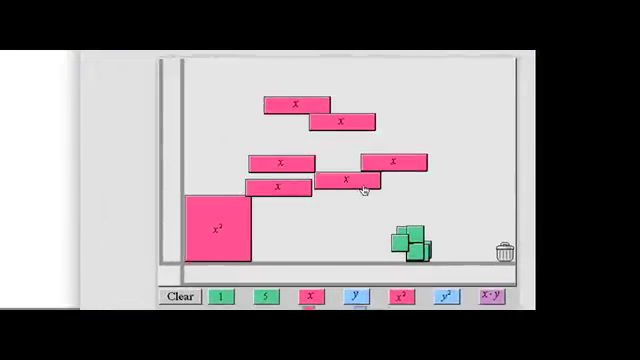
Stack x tiles across the top of the x² tile and stand others upright against its right side.
left_click_drag(340, 178, 330, 250)
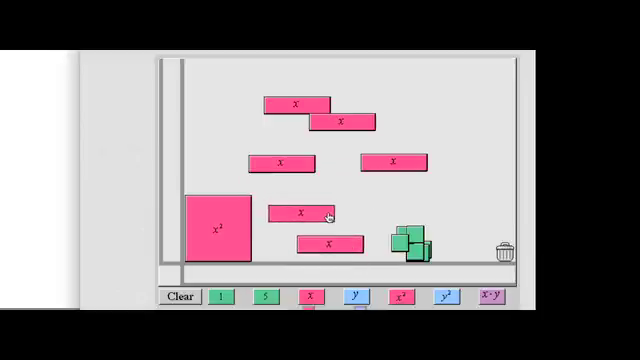
left_click_drag(304, 212, 218, 184)
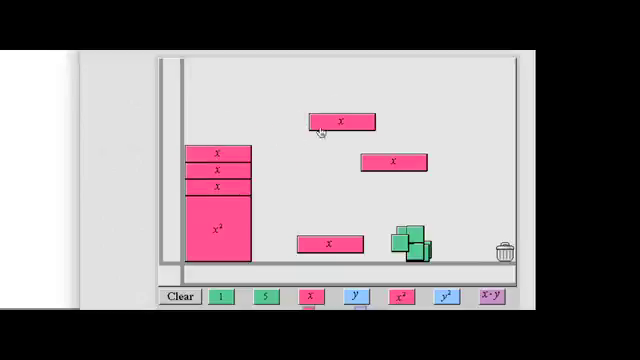
left_click_drag(340, 120, 222, 188)
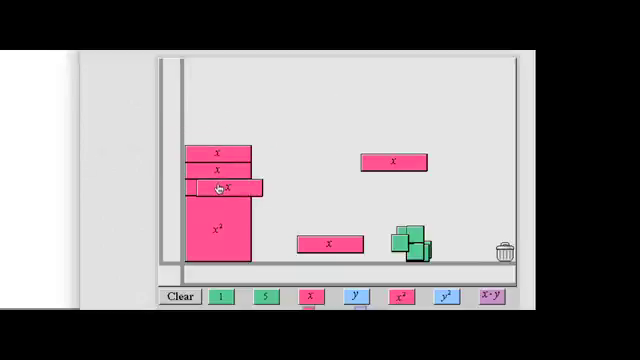
left_click_drag(224, 188, 238, 232)
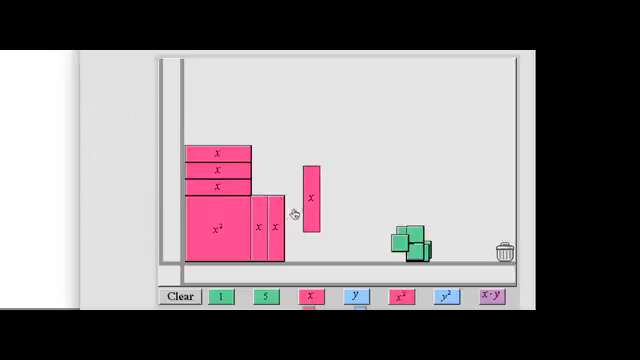
left_click_drag(316, 196, 288, 220)
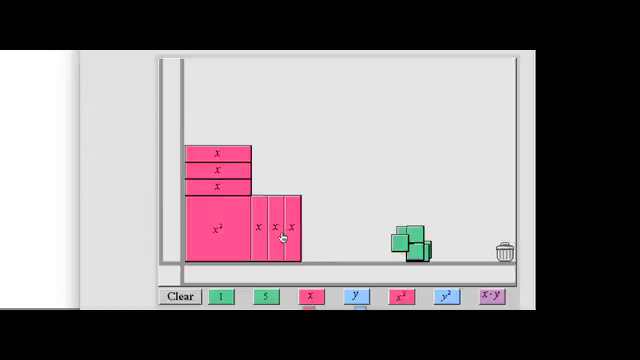
mouse_move(356, 160)
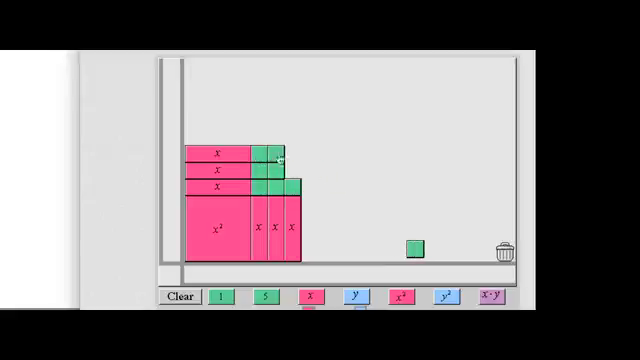
Move a unit tile into the corner gap between the x tiles.
left_click_drag(412, 248, 296, 172)
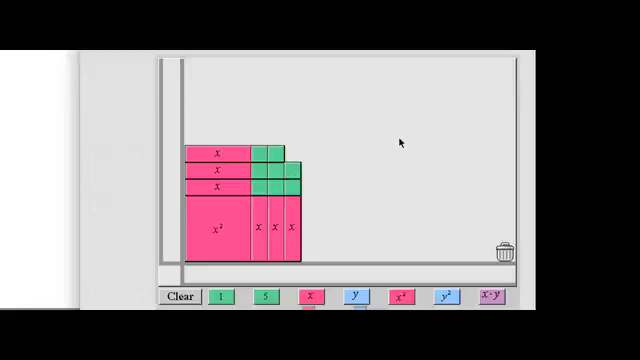
mouse_move(336, 130)
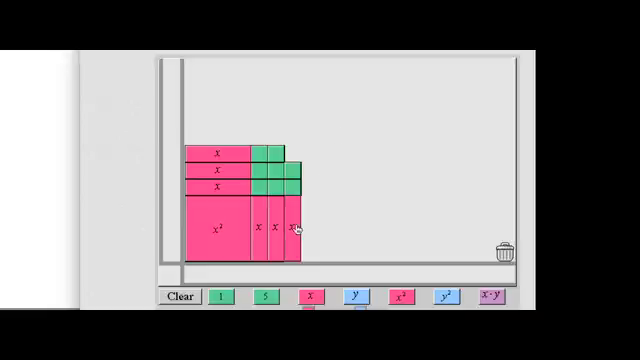
Shift one x tile from the right-hand stack to the row above the x² tile, making four on top.
left_click_drag(296, 224, 170, 104)
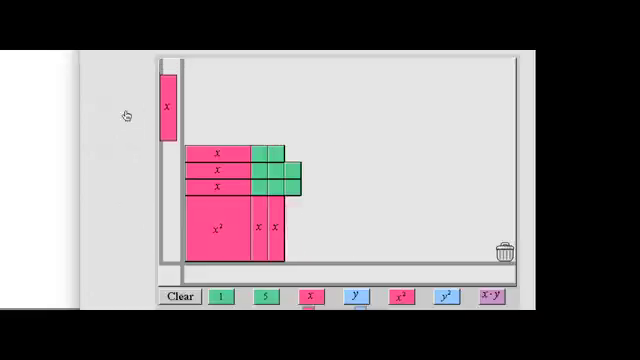
left_click_drag(172, 104, 300, 160)
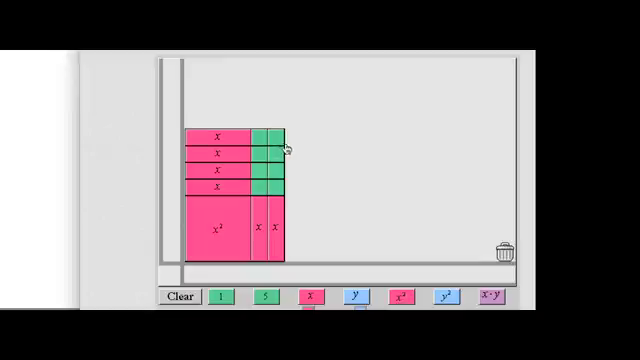
mouse_move(360, 268)
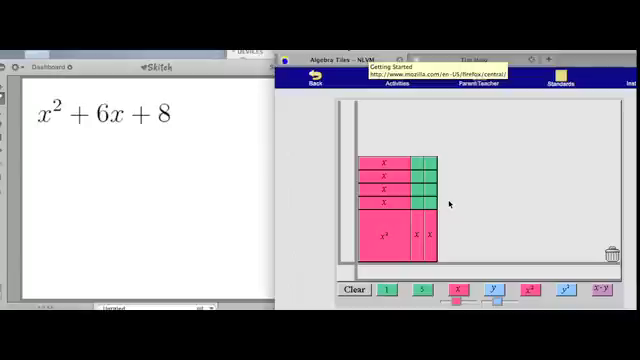
mouse_move(100, 142)
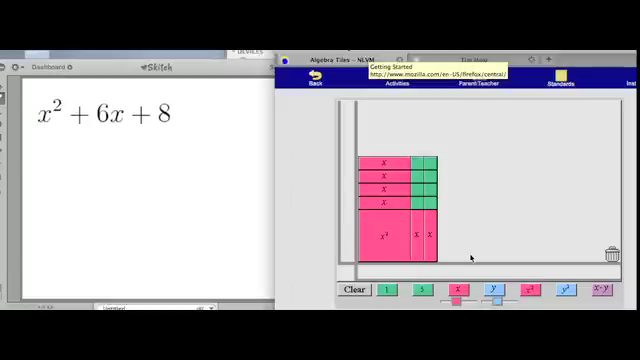
mouse_move(134, 176)
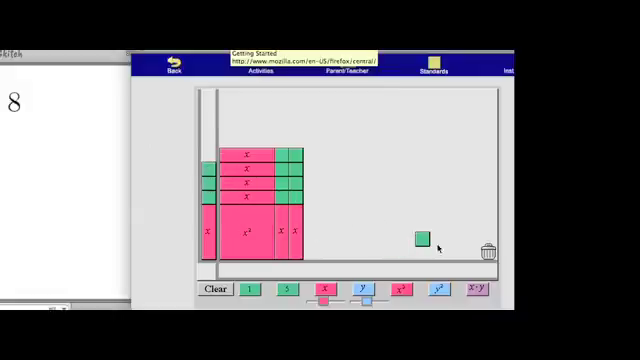
Drop the last unit tile into the corner so the x²+6x+8 rectangle has no gaps.
left_click_drag(420, 236, 240, 178)
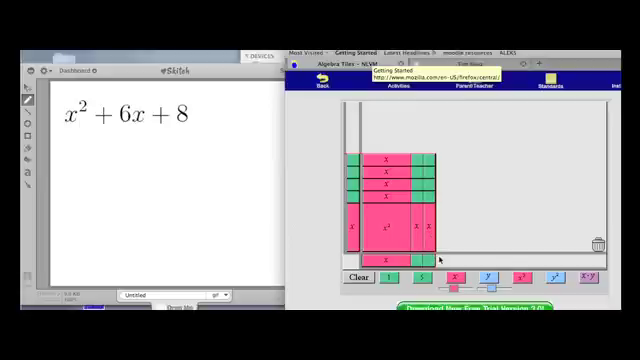
mouse_move(176, 88)
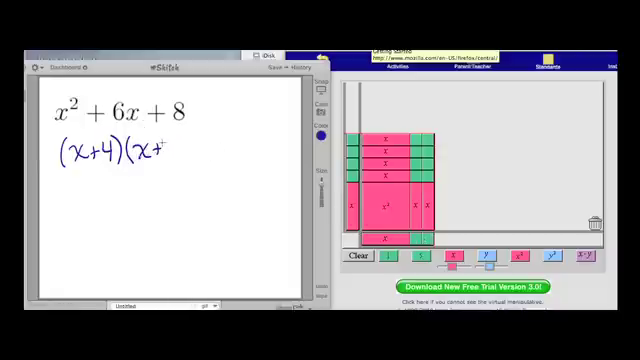
Finish writing the factored form (x+4)(x+2) beneath x²+6x+8 on the note page.
type("2)")
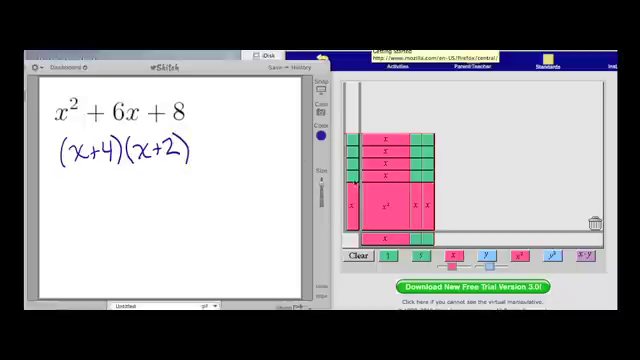